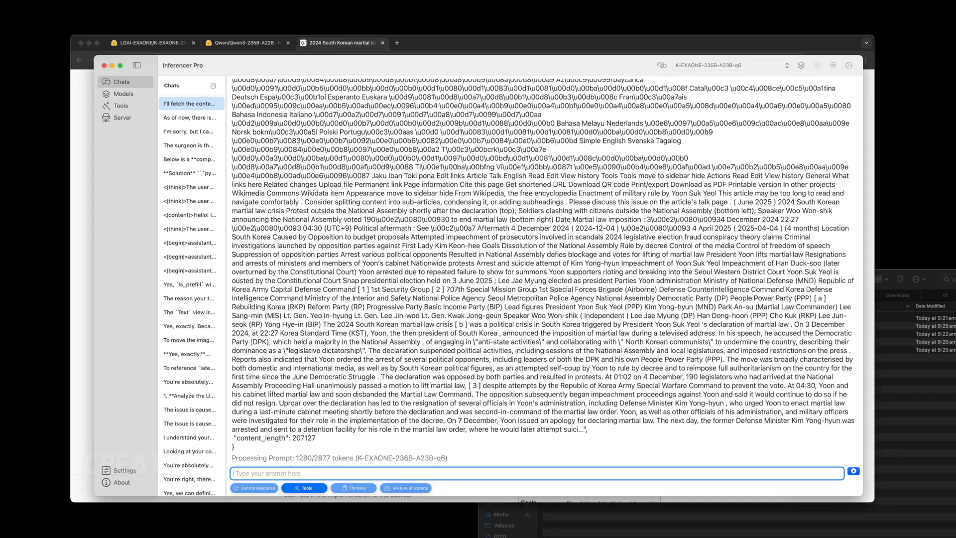
- Open the older saved chat beginning "As of now, there is" from the Chats sidebar
{"action": "left_click", "coordinate": [189, 117]}
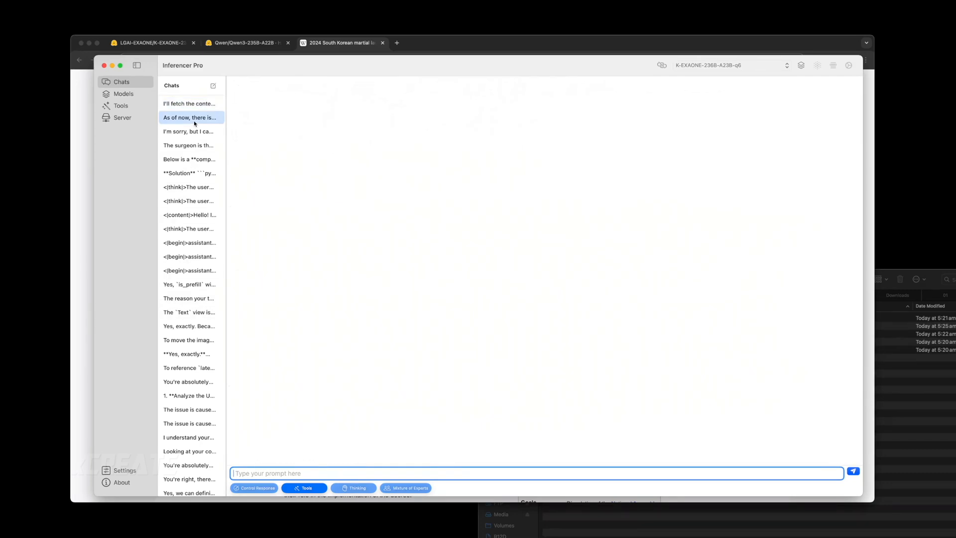